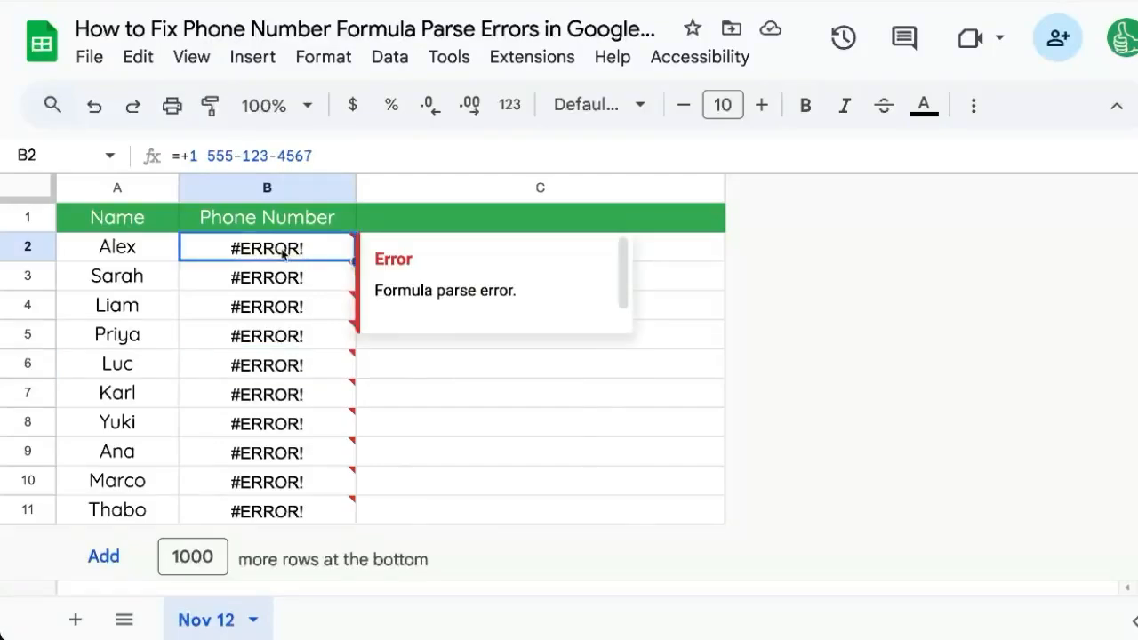
mouse_move(288, 263)
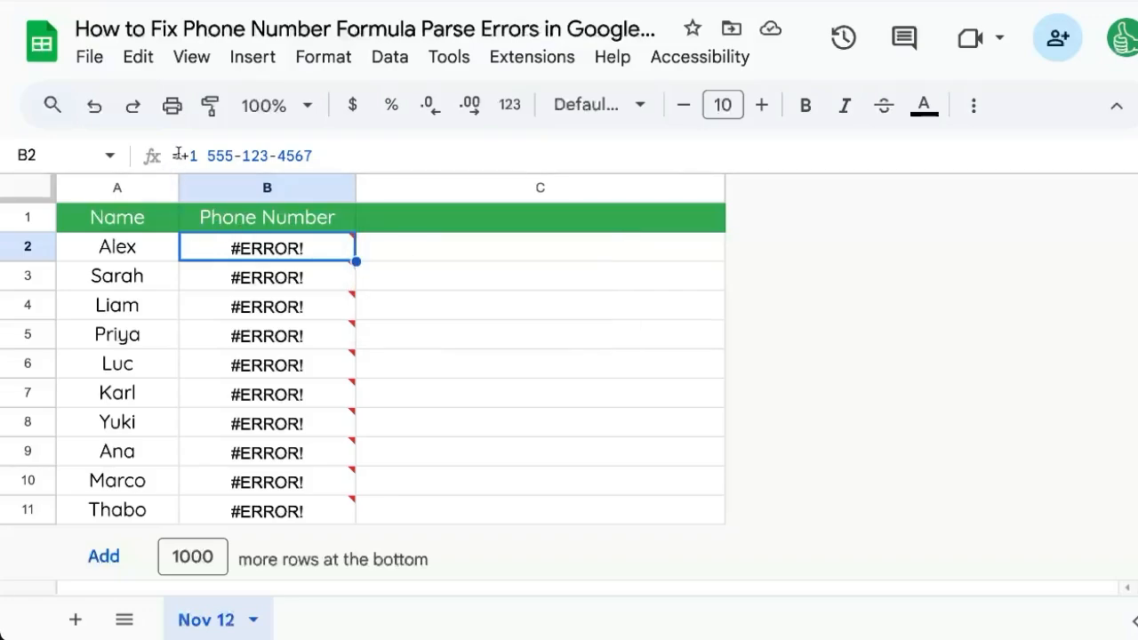
- Inspect the first #ERROR! formula, select B2:B11 and start a search in the sheet
double_click(266, 247)
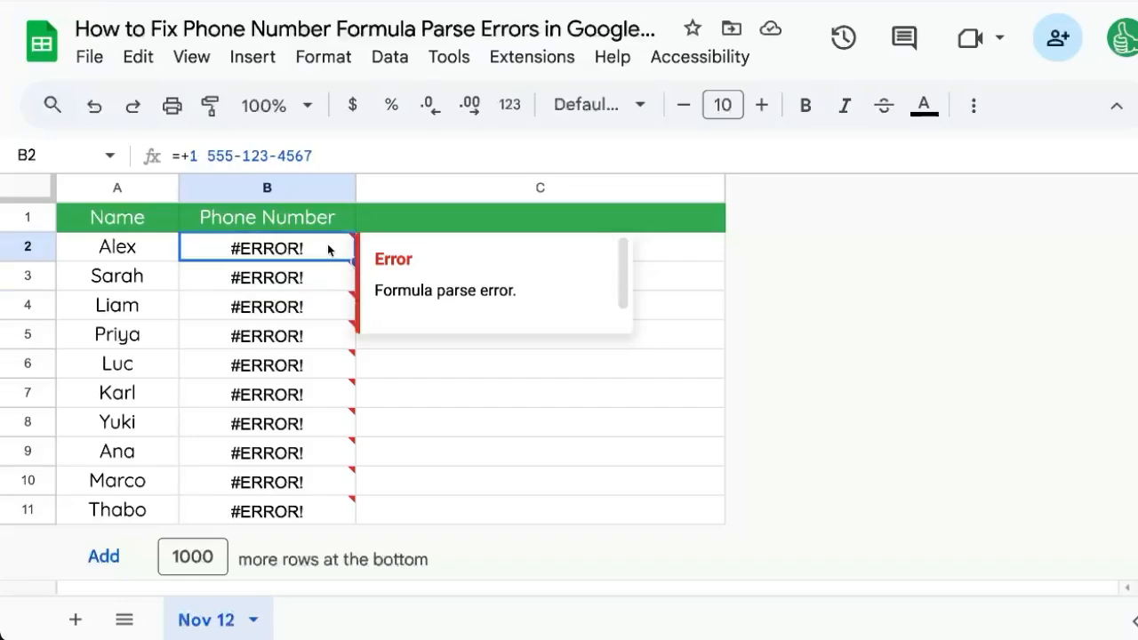
drag(267, 249, 266, 510)
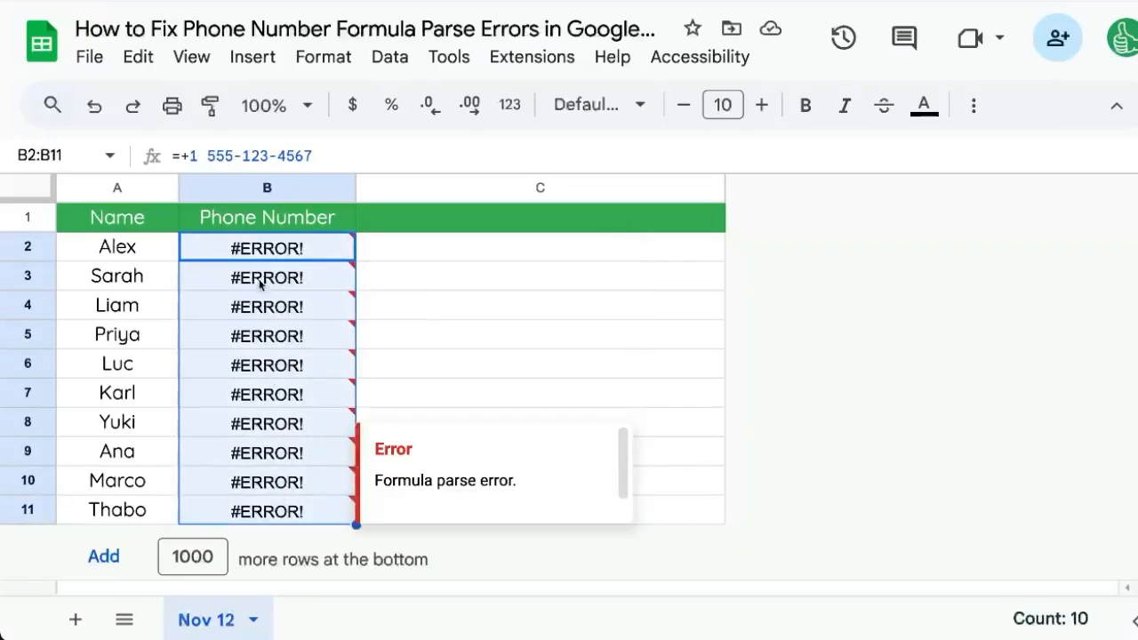
key(Ctrl+f)
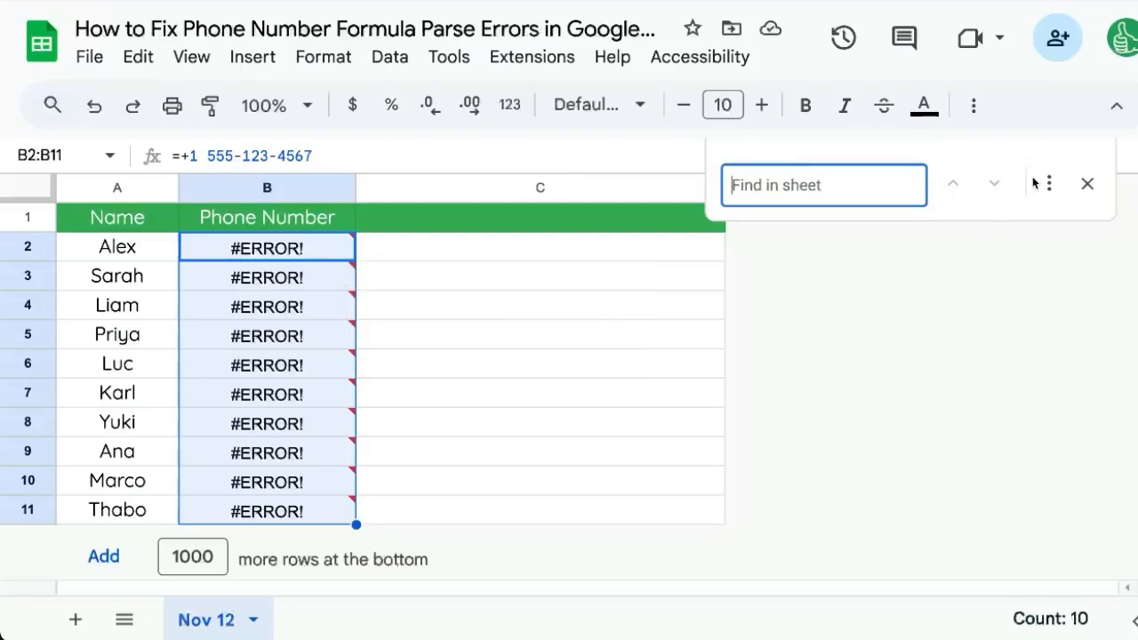
mouse_move(1046, 184)
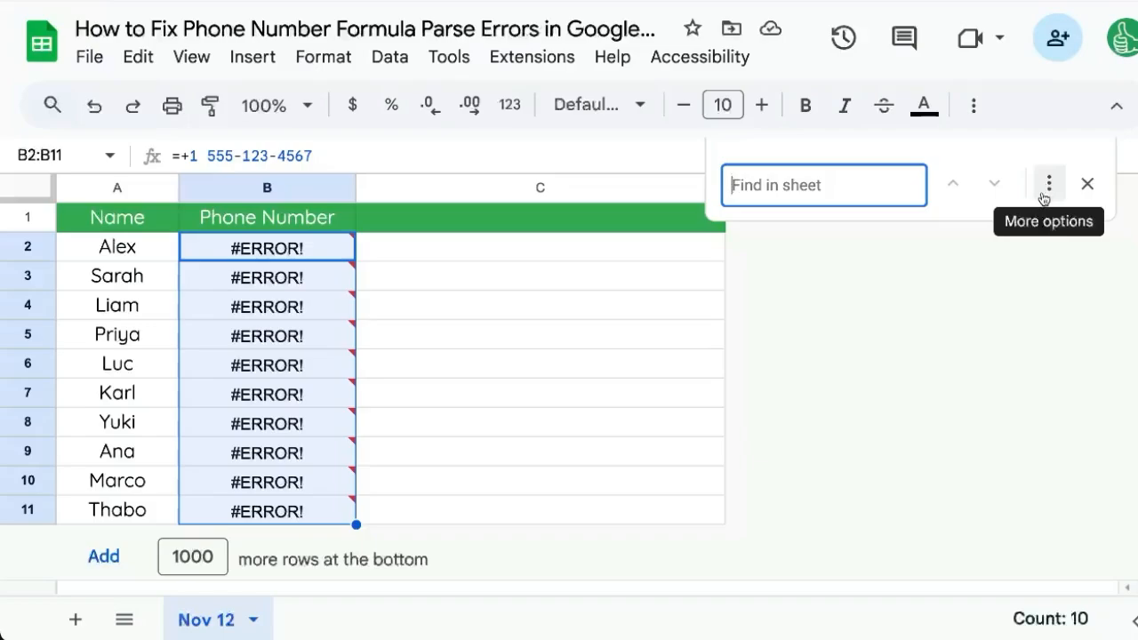
- Replace every '=+' with nothing, searching within formulas, so the ten numbers show as text
click(1046, 183)
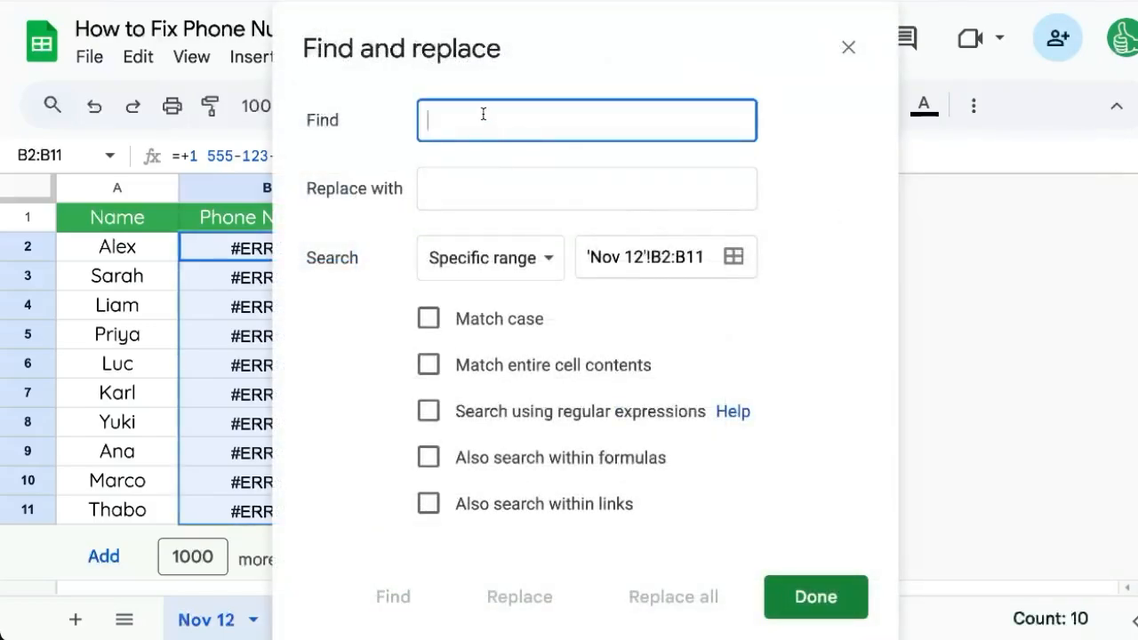
text(=+)
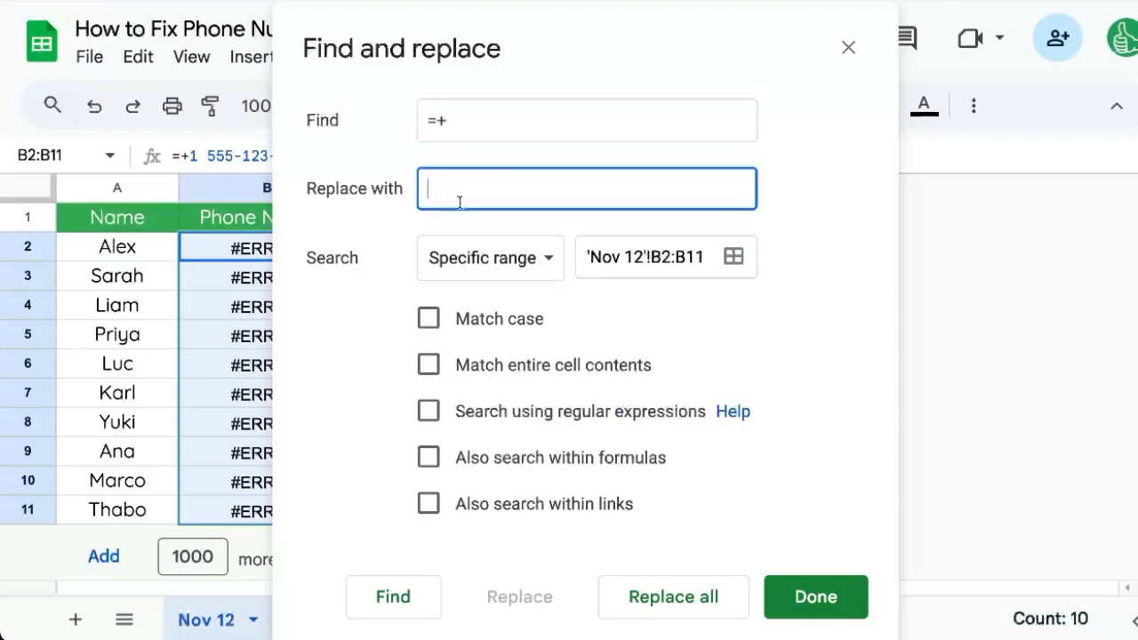
click(427, 457)
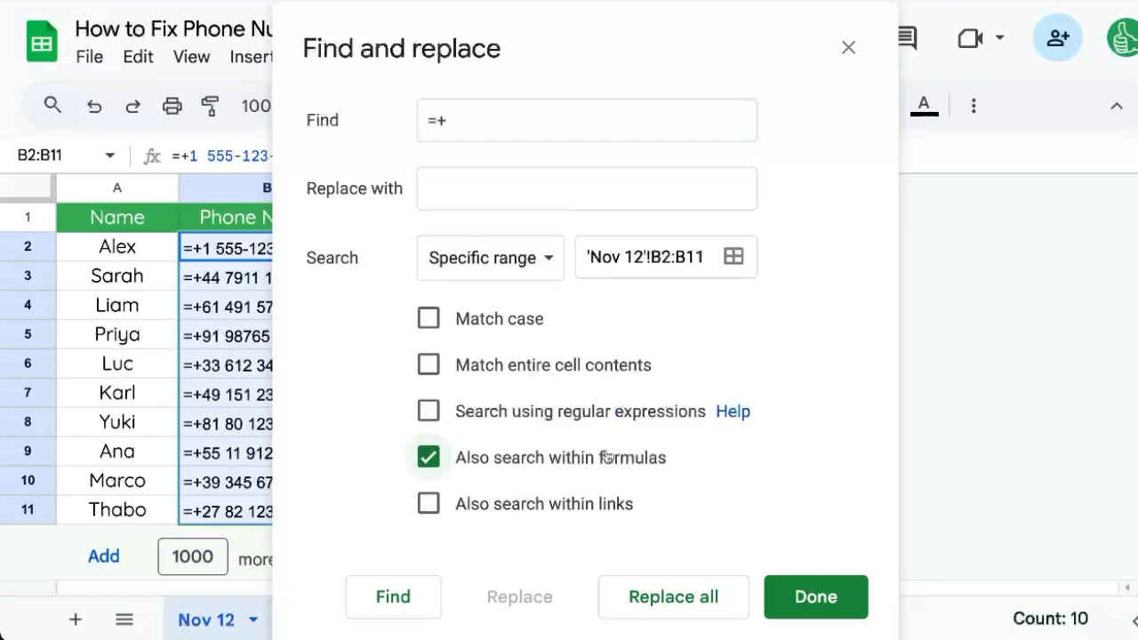
mouse_move(541, 459)
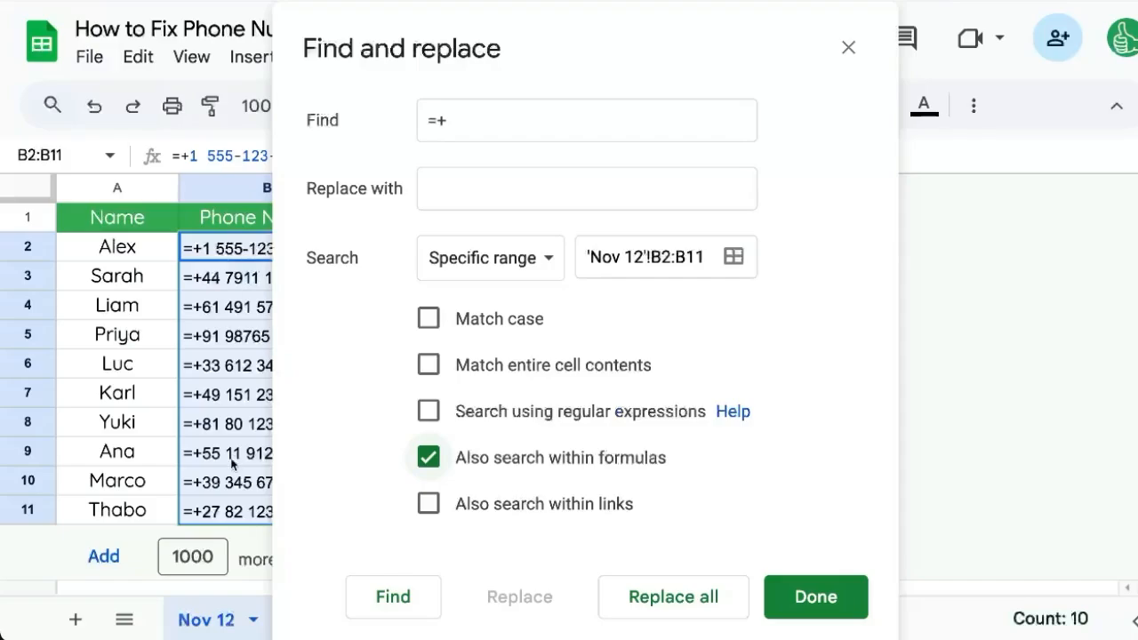
click(672, 597)
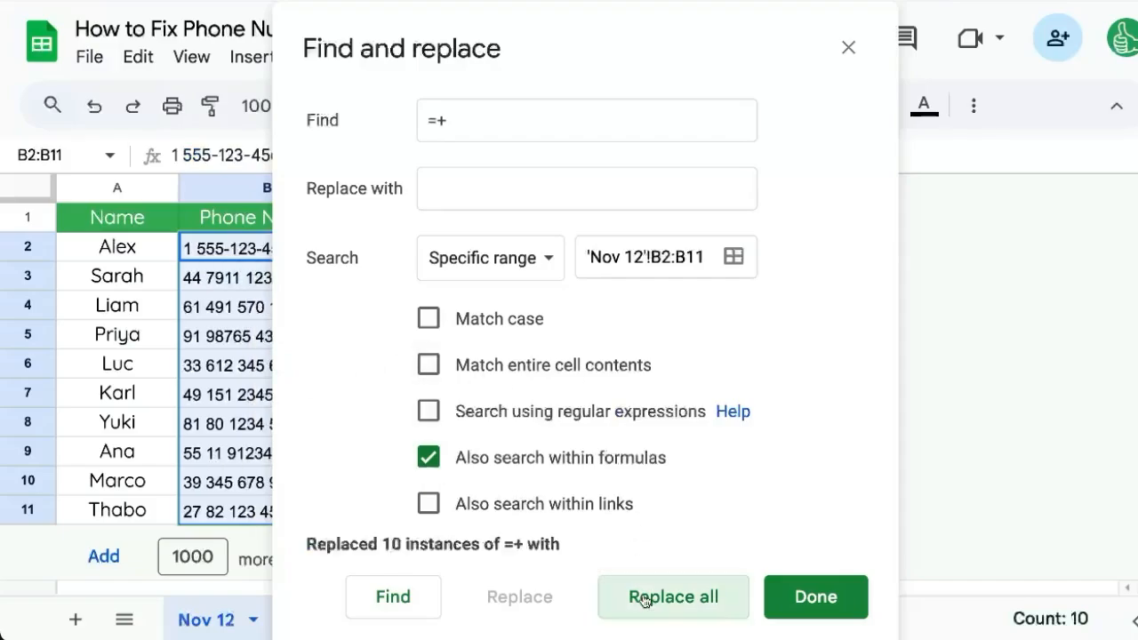
click(814, 597)
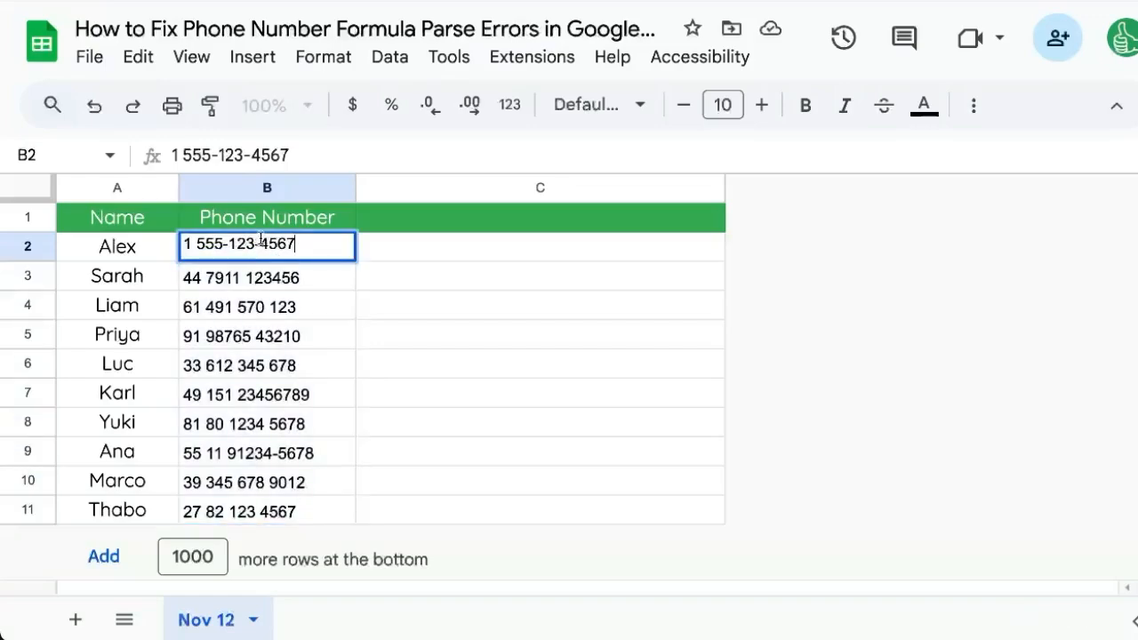
- Check Alex's repaired number in B2 and start a fresh search in the sheet
click(596, 104)
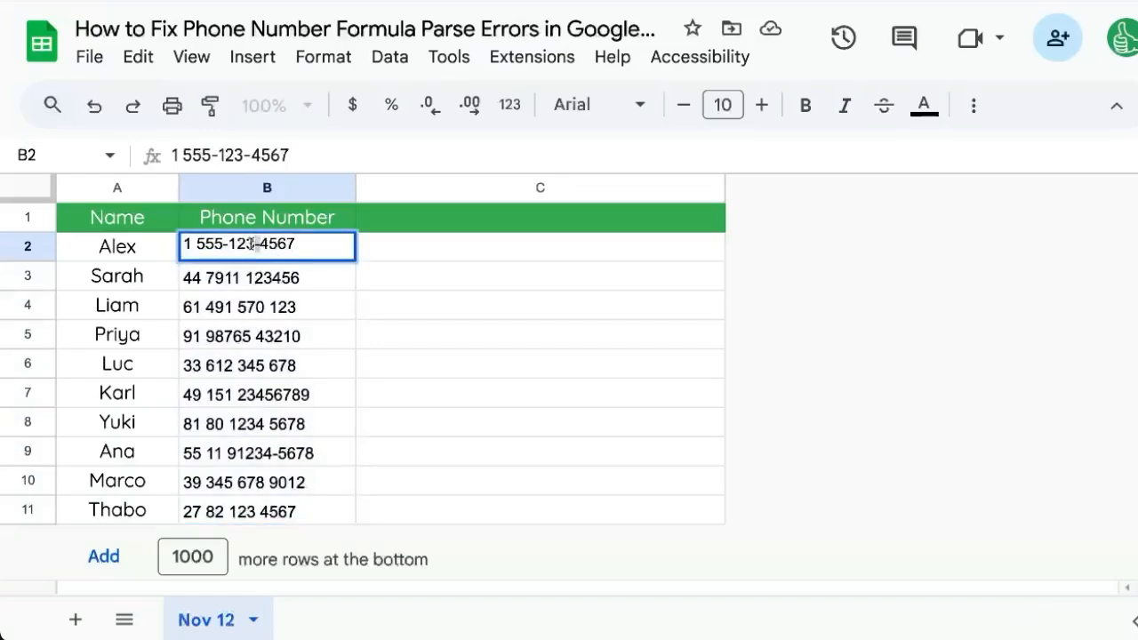
mouse_move(298, 276)
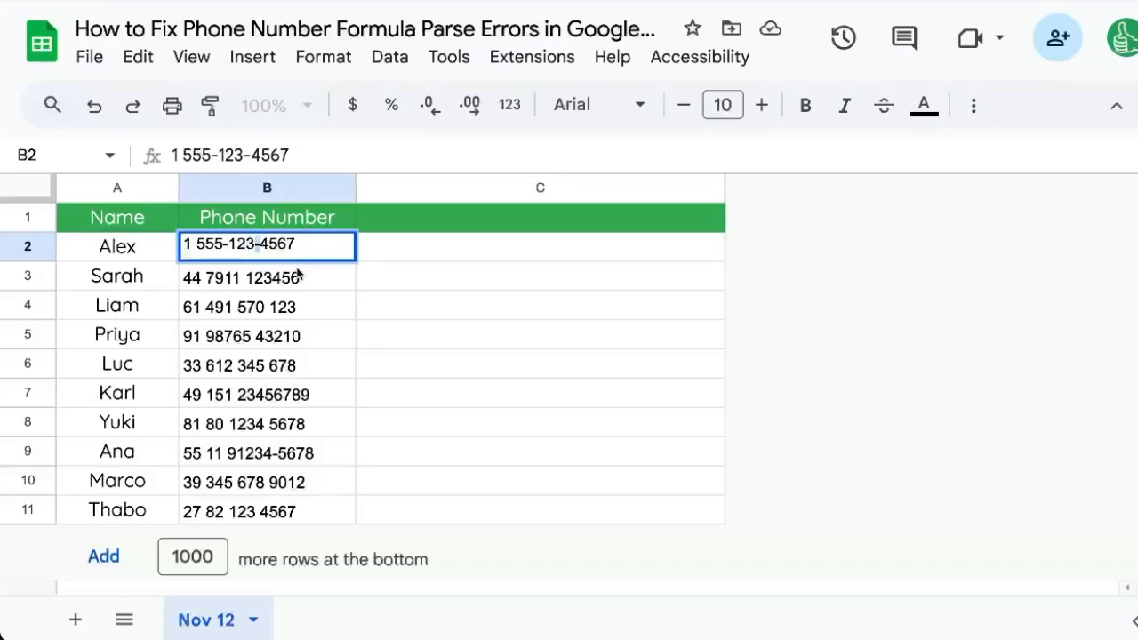
key(Ctrl+f)
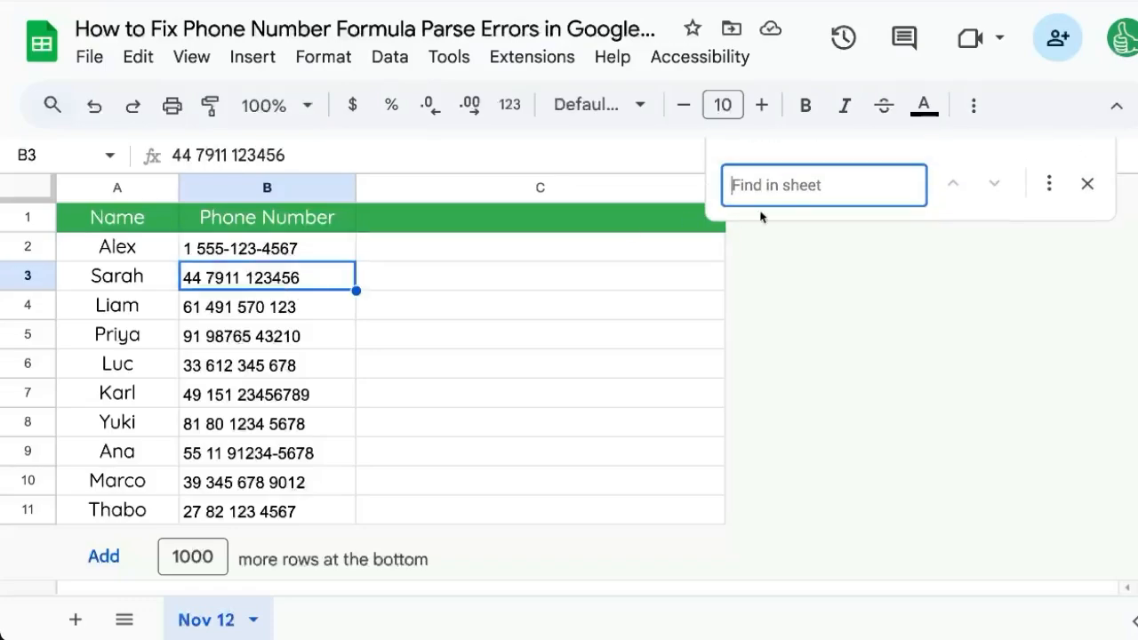
mouse_move(1047, 183)
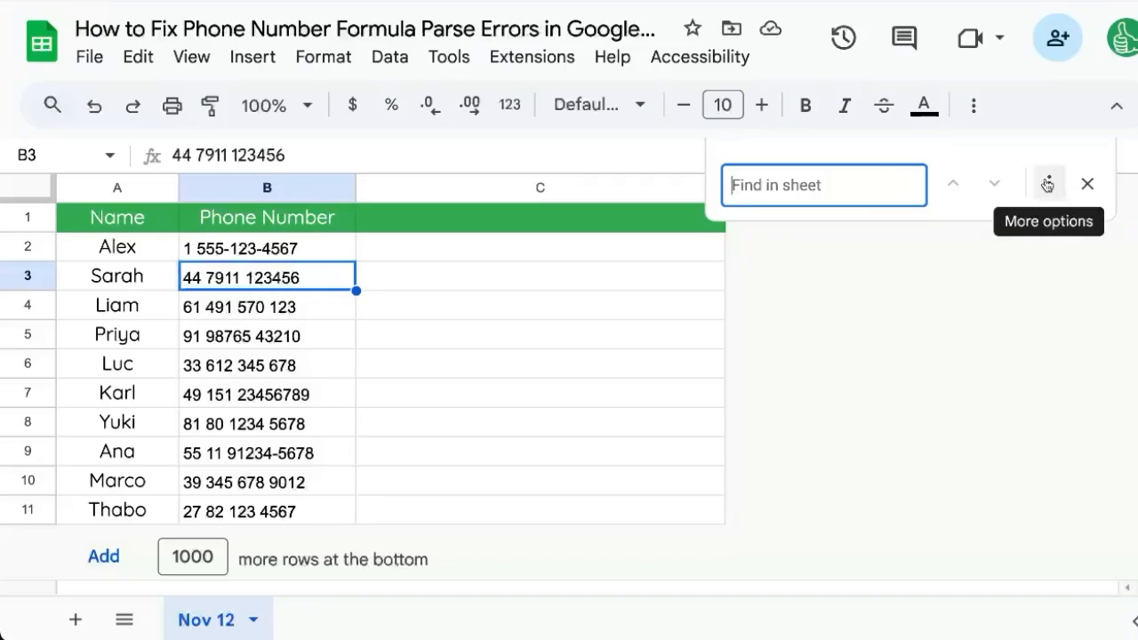
- Replace all hyphens with nothing in the specific range B2:B11, not searching formulas
click(1045, 183)
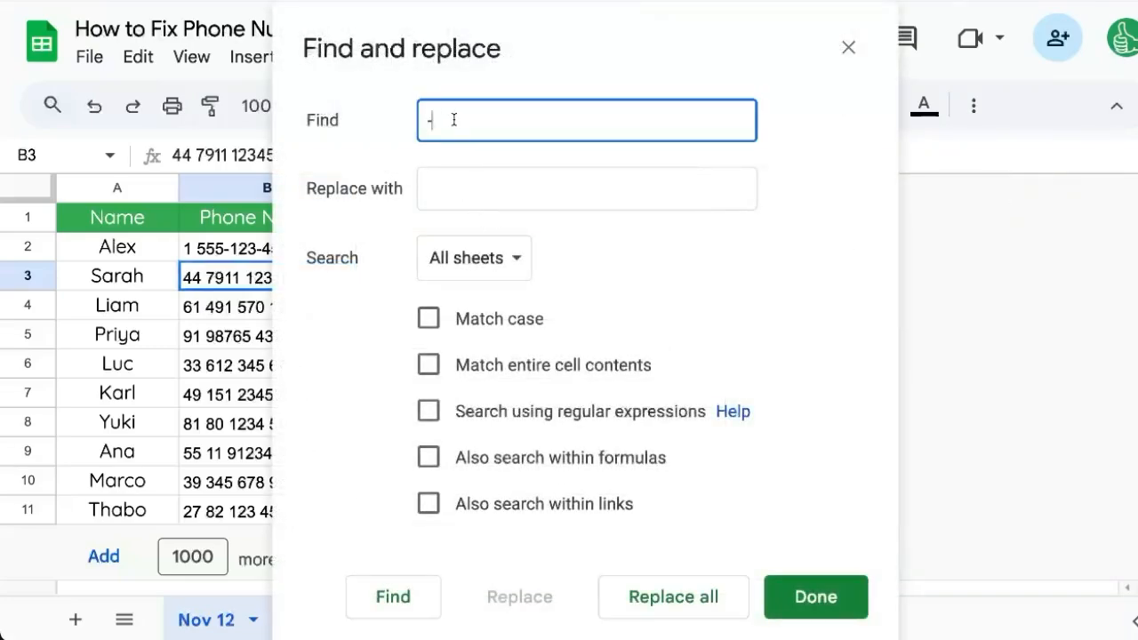
click(587, 188)
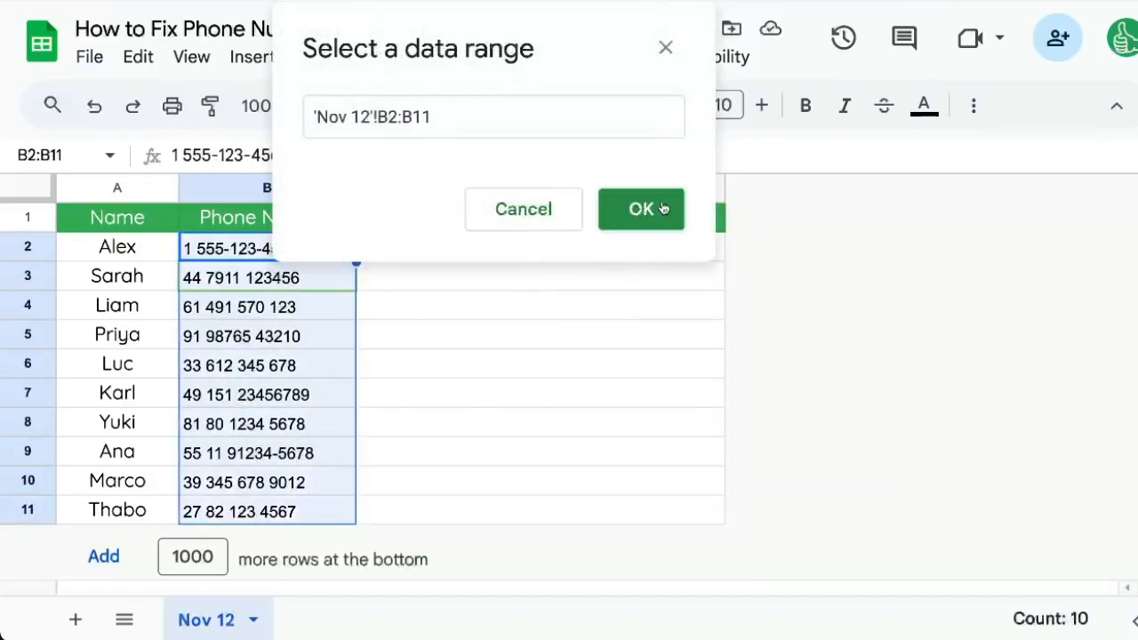
click(641, 210)
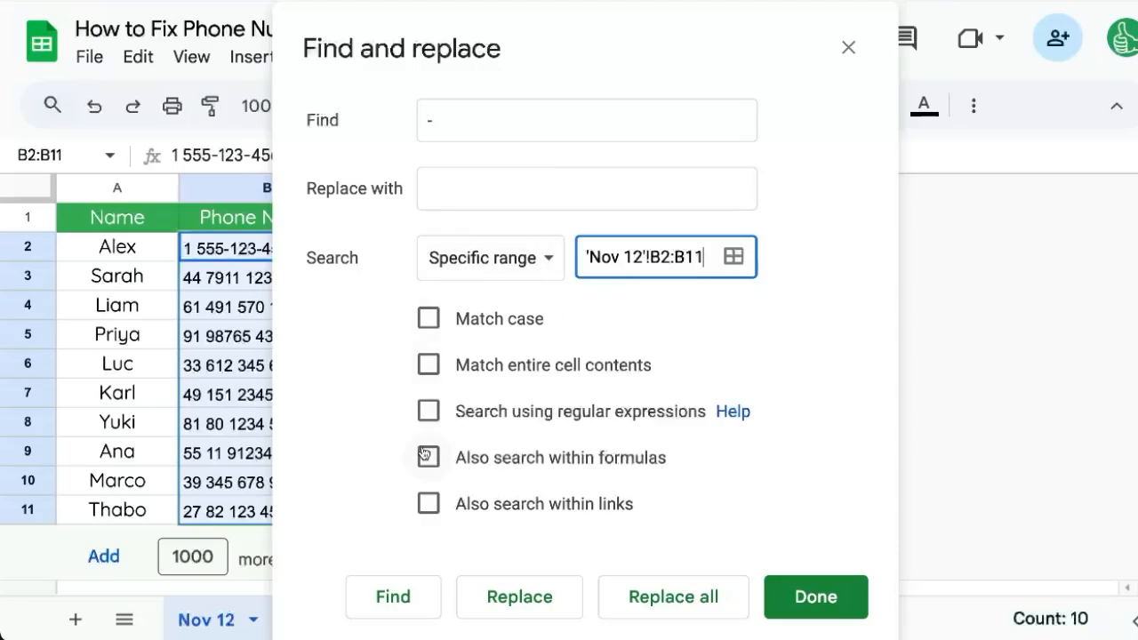
click(427, 457)
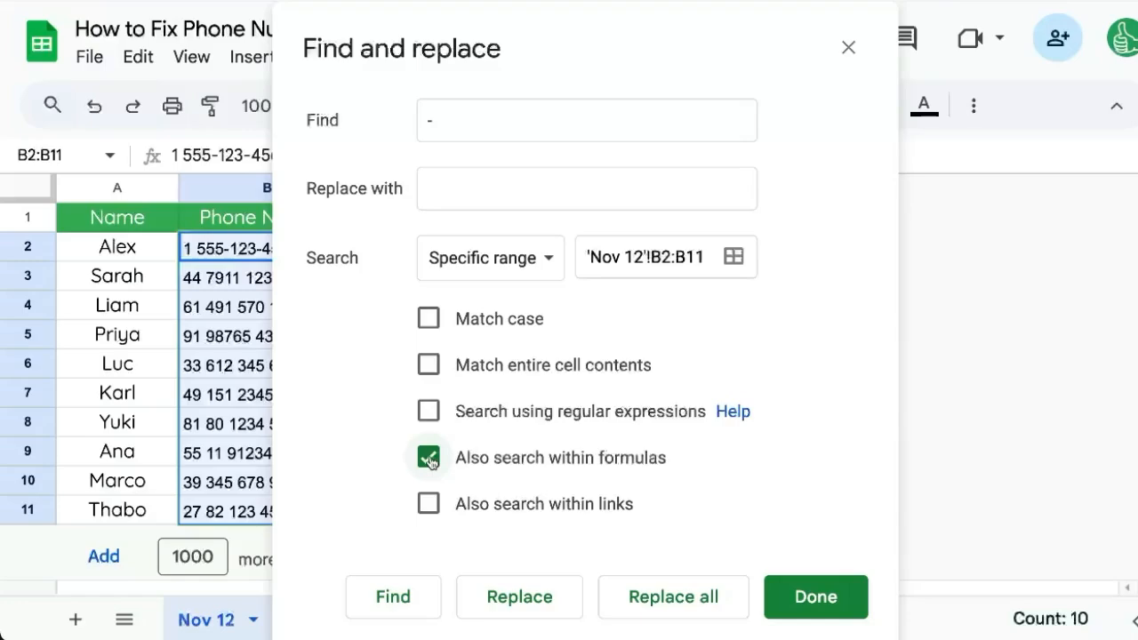
click(427, 457)
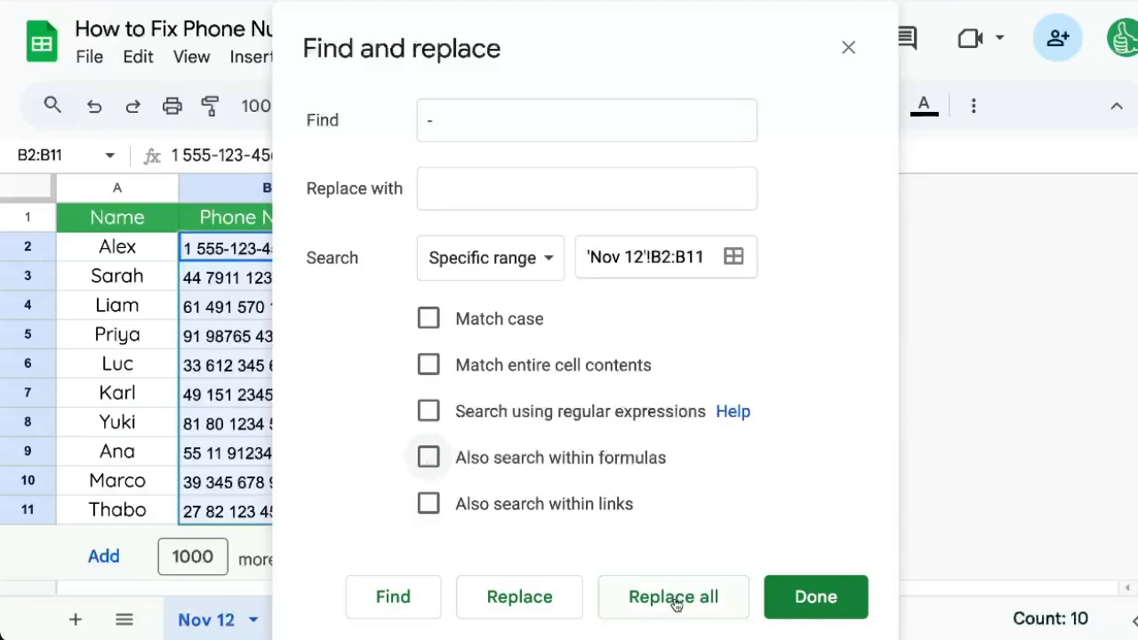
click(672, 597)
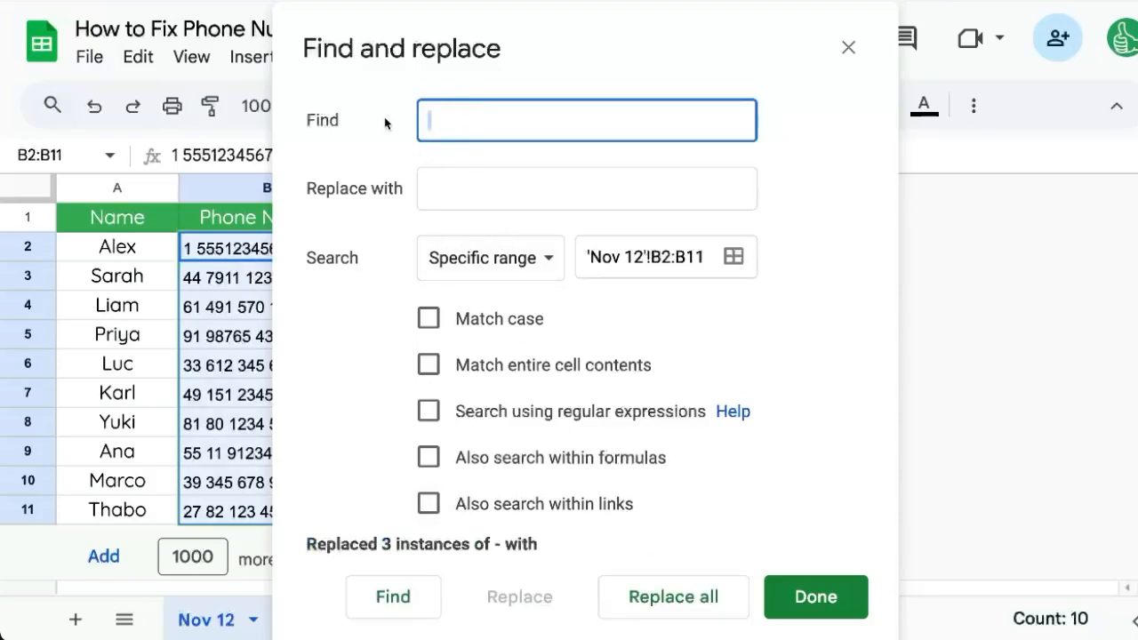
click(586, 188)
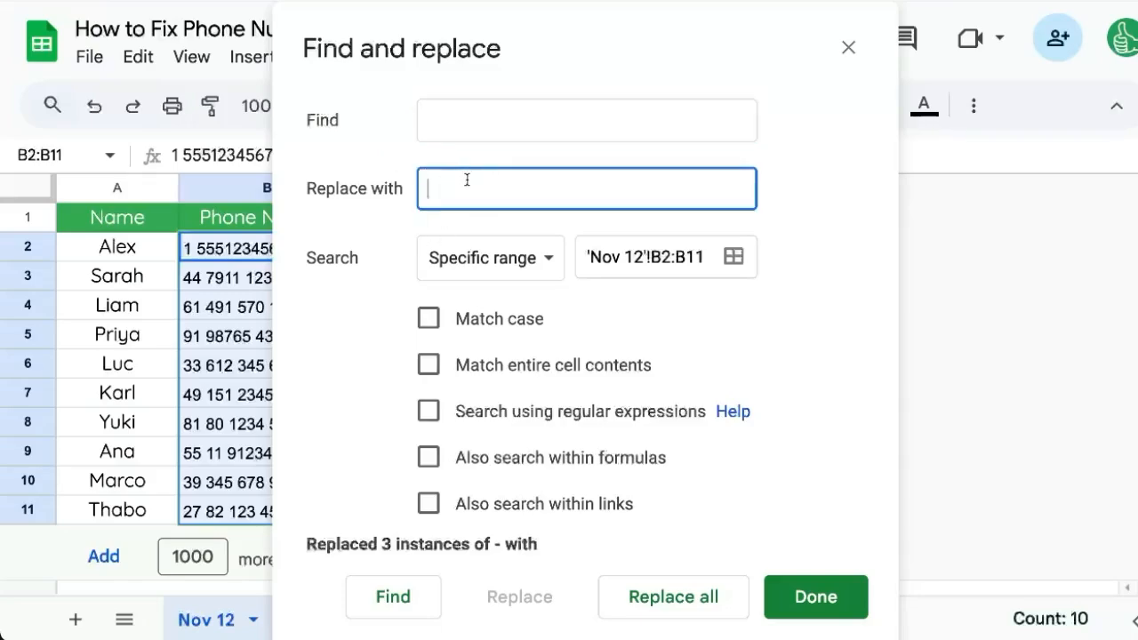
mouse_move(583, 523)
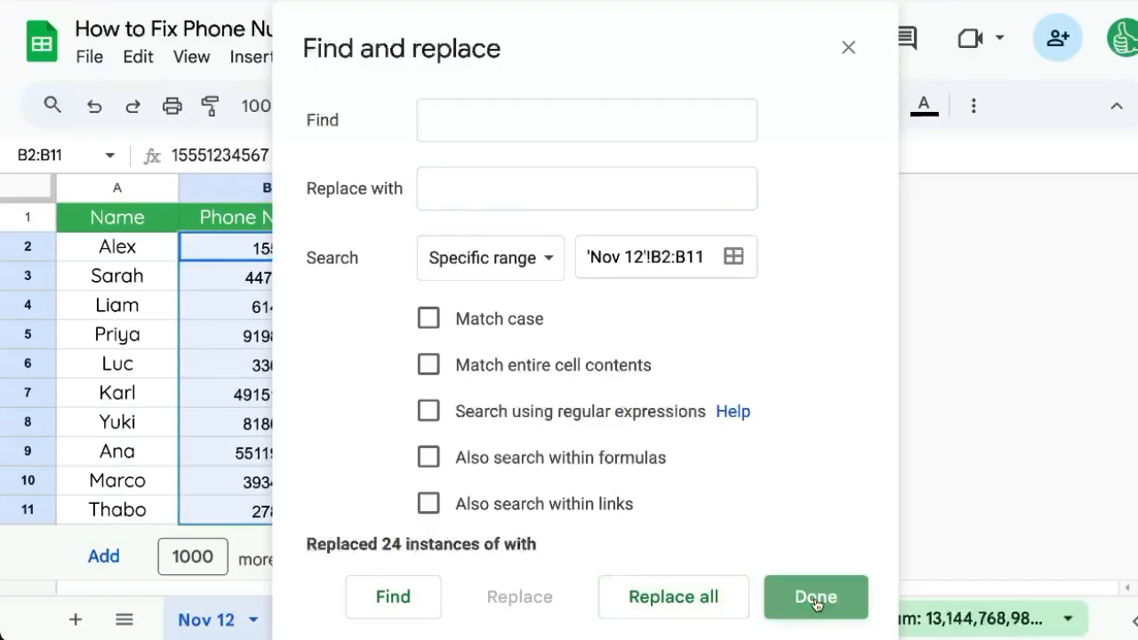
click(815, 597)
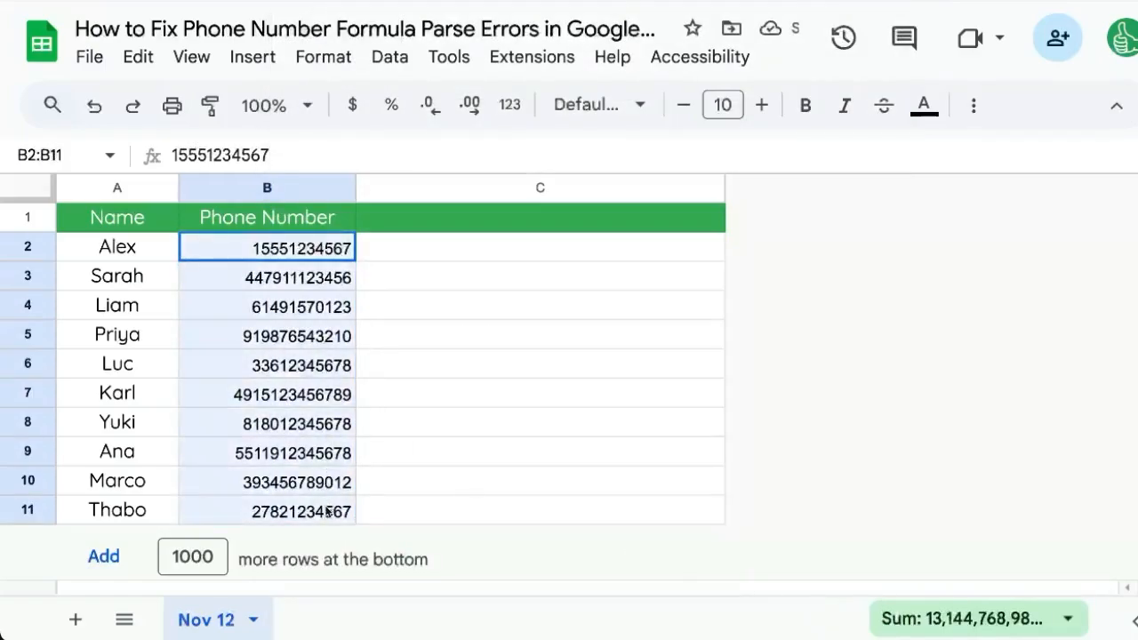
click(267, 246)
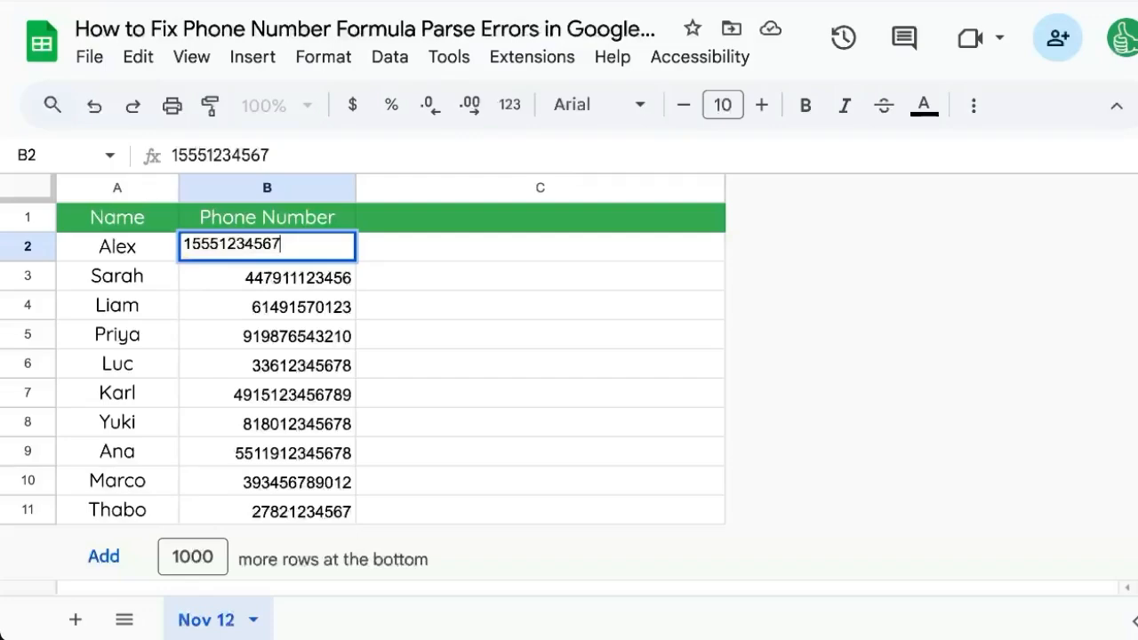
key(Enter)
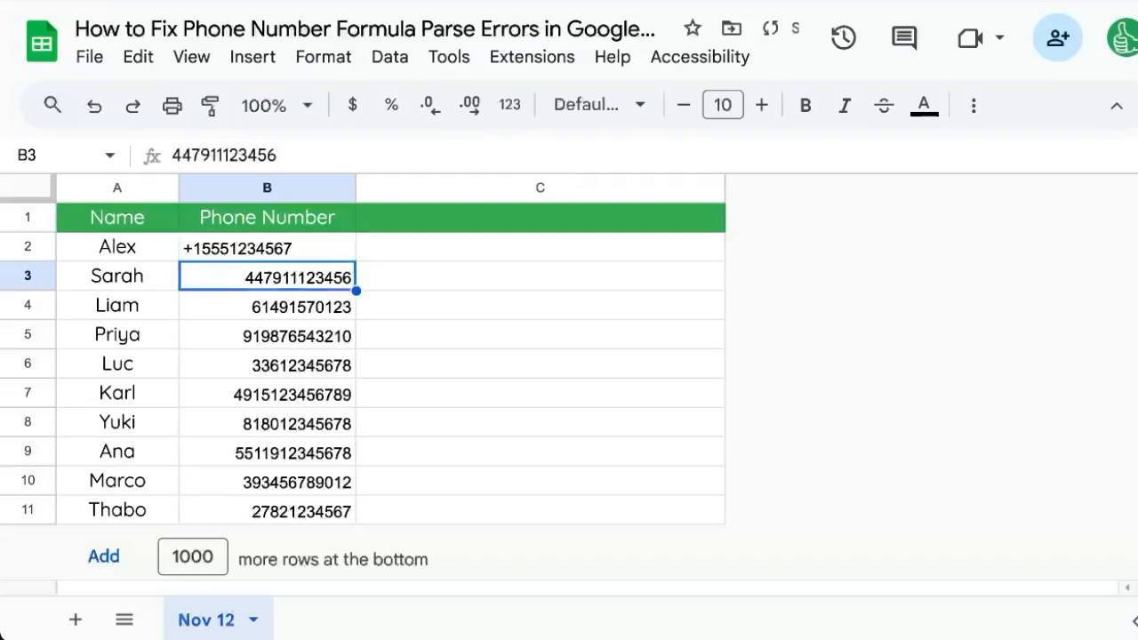
click(267, 247)
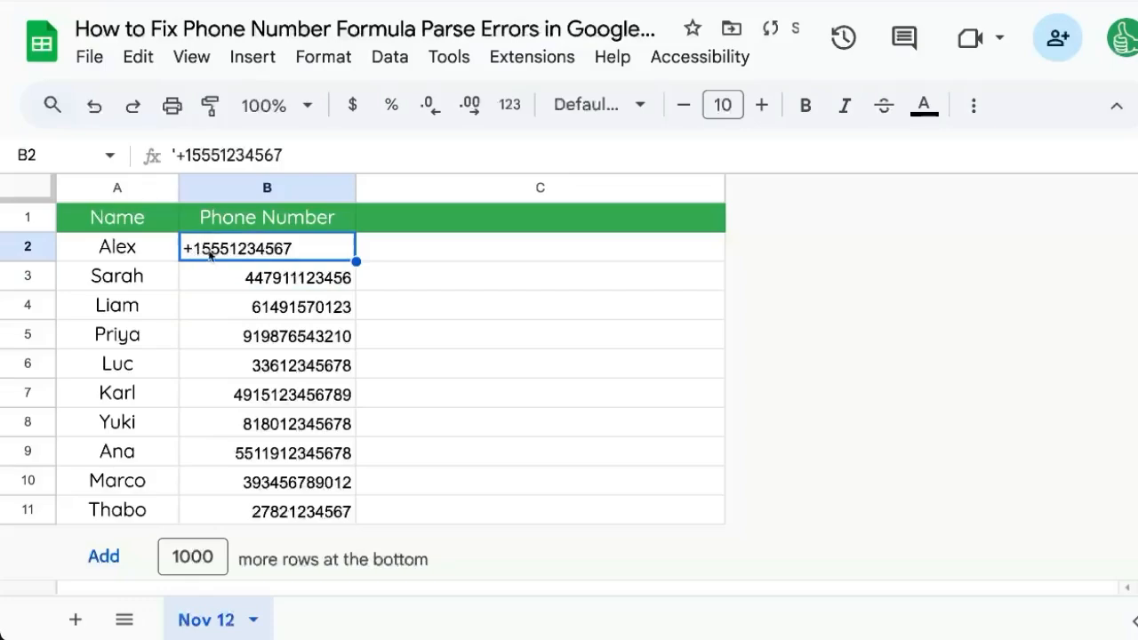